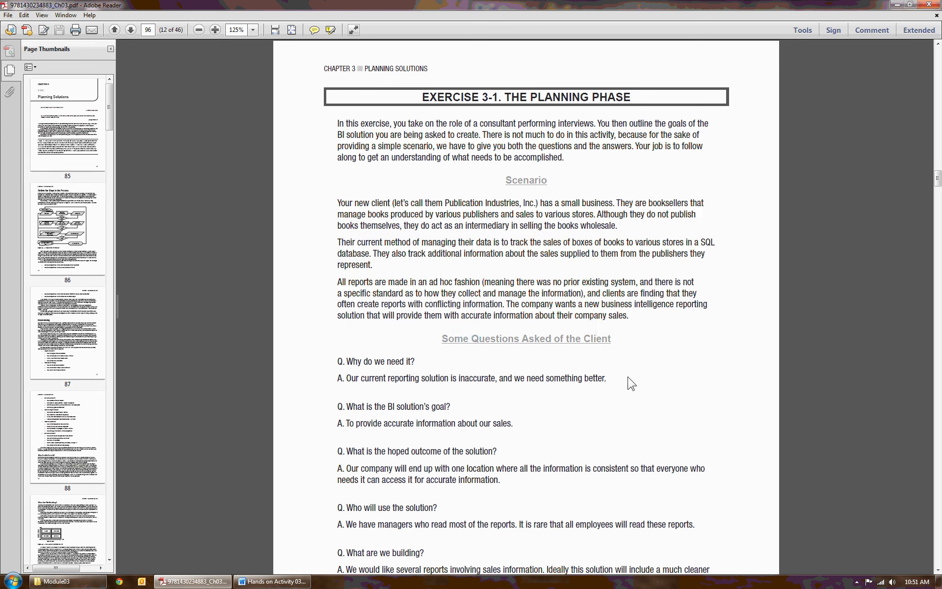
pyautogui.moveTo(59, 137)
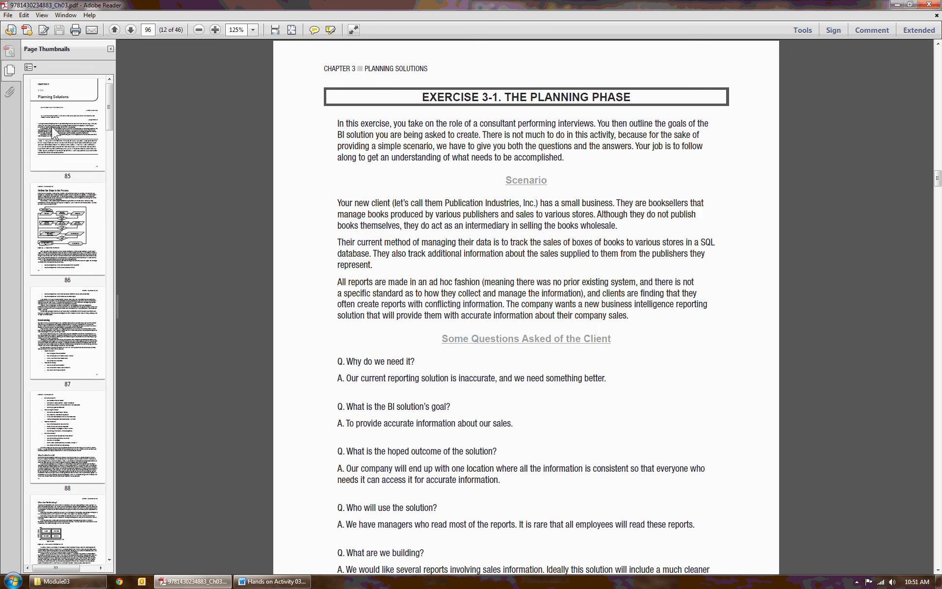
pyautogui.moveTo(65, 133)
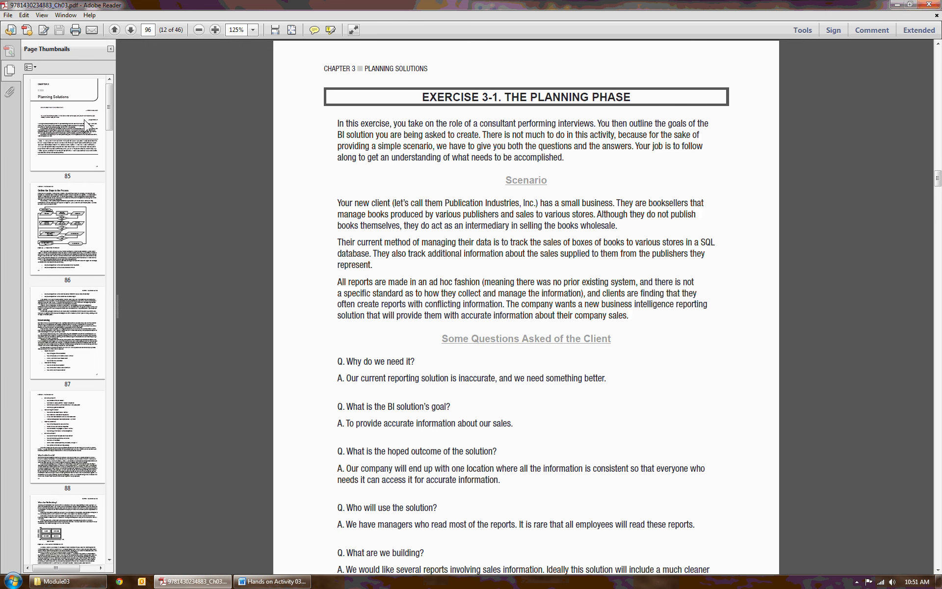
# Jump to page 85, the first page of Chapter 3, via its thumbnail.
pyautogui.click(66, 126)
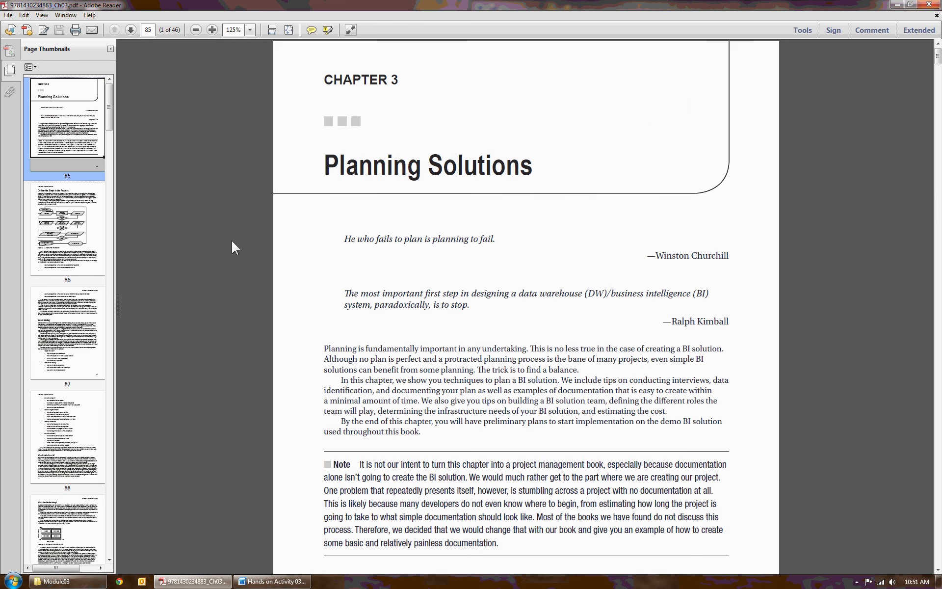
pyautogui.moveTo(173, 193)
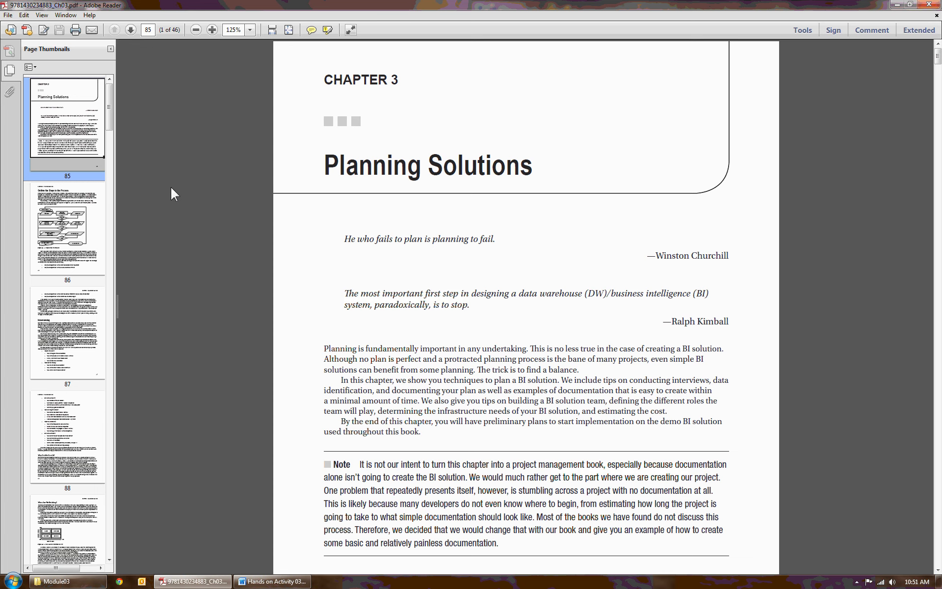
pyautogui.moveTo(183, 205)
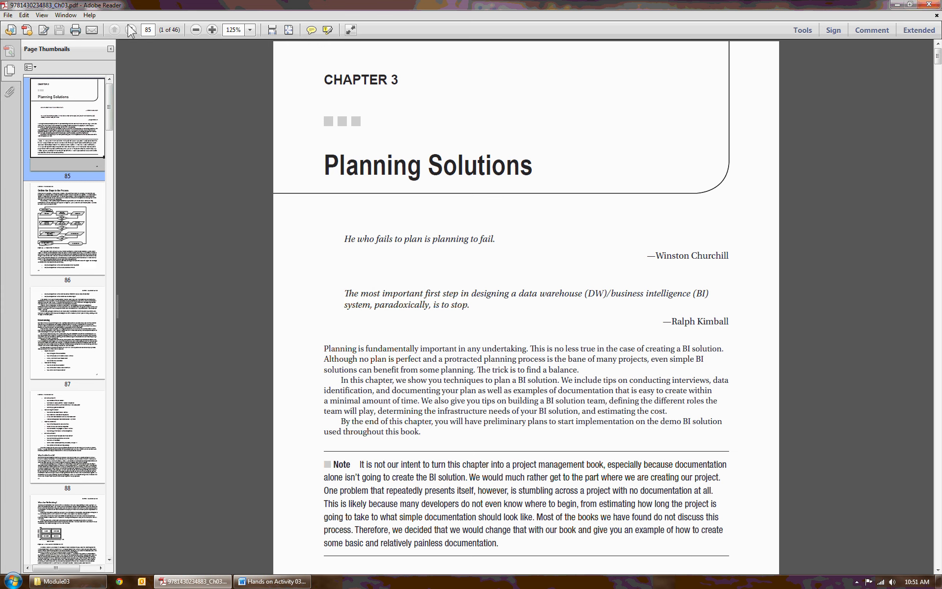
# Advance to page 86 with the planning workflow flowchart.
pyautogui.click(129, 30)
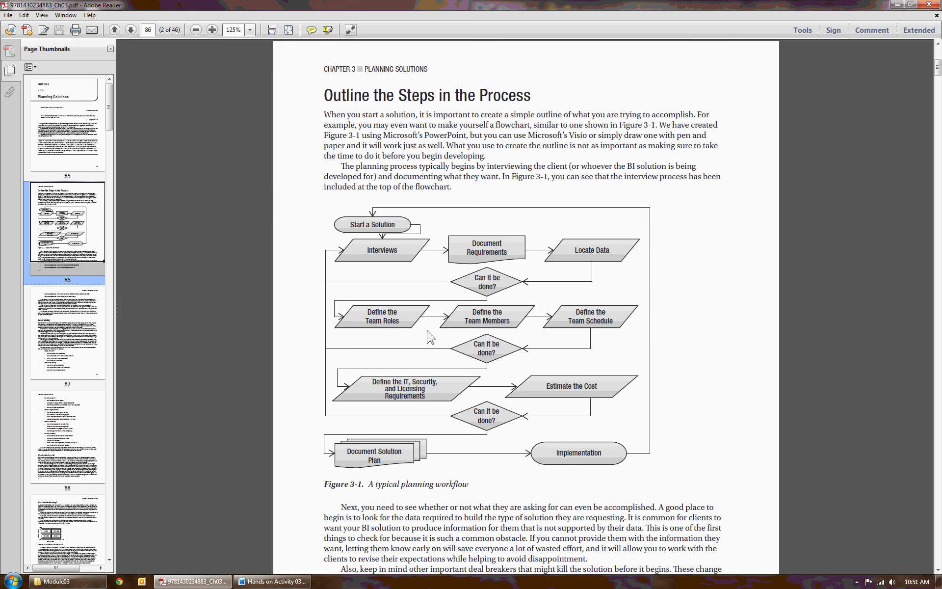
pyautogui.moveTo(243, 259)
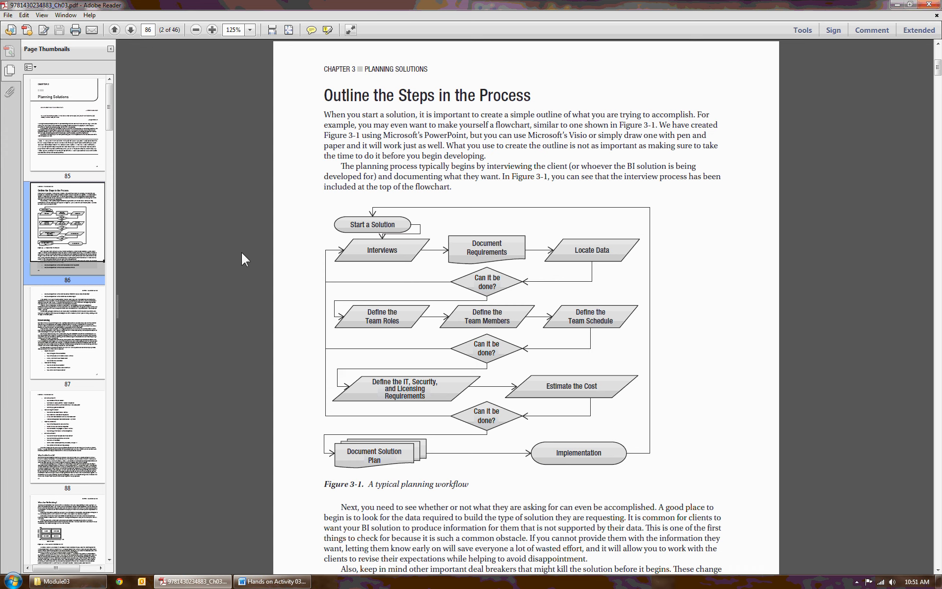
pyautogui.moveTo(315, 286)
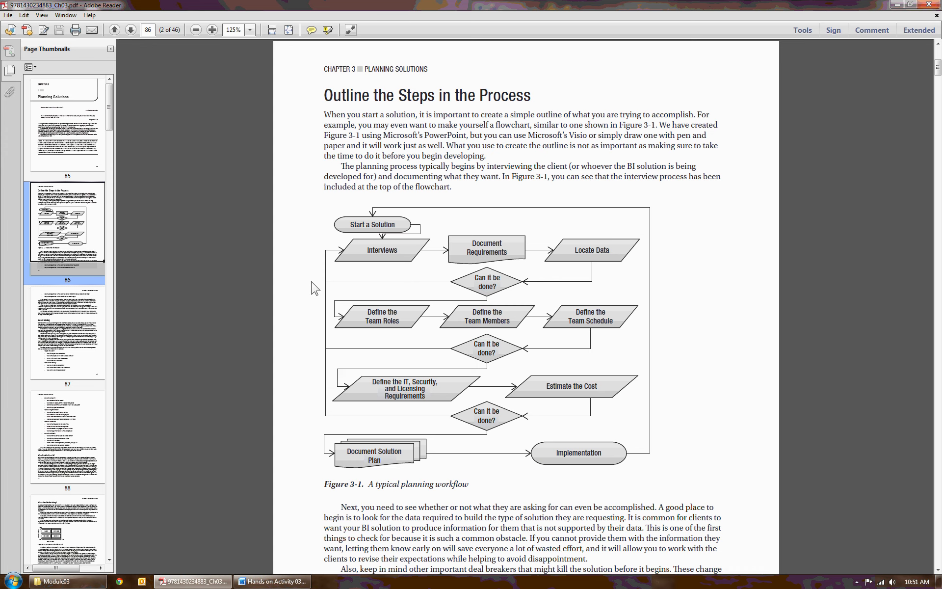
pyautogui.moveTo(318, 273)
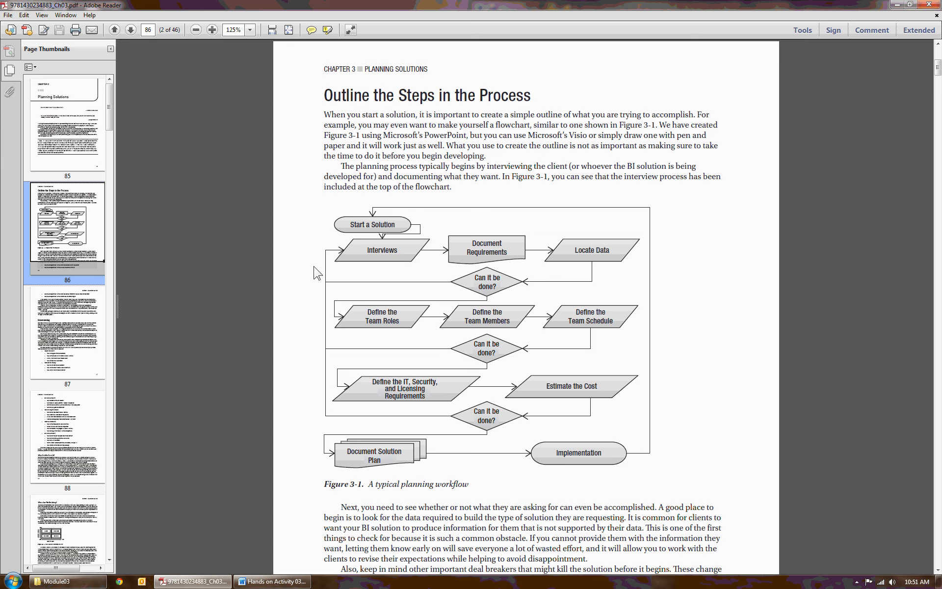
pyautogui.moveTo(314, 231)
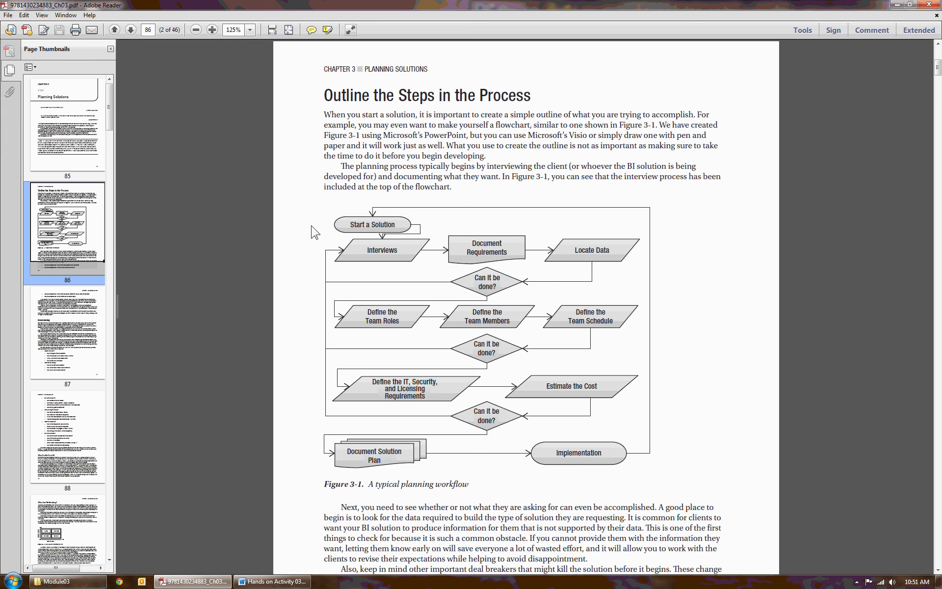
pyautogui.moveTo(249, 146)
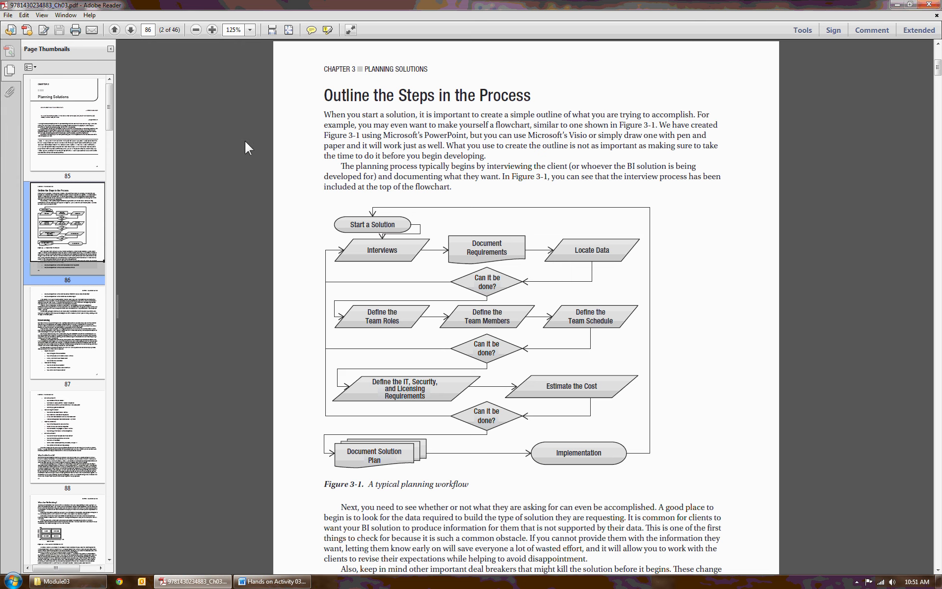
pyautogui.moveTo(458, 178)
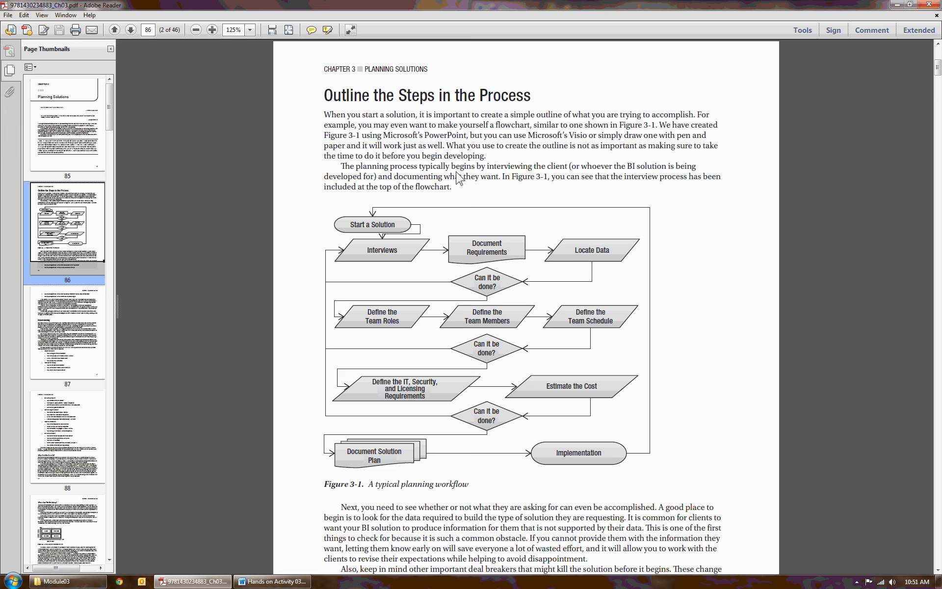
pyautogui.moveTo(448, 178)
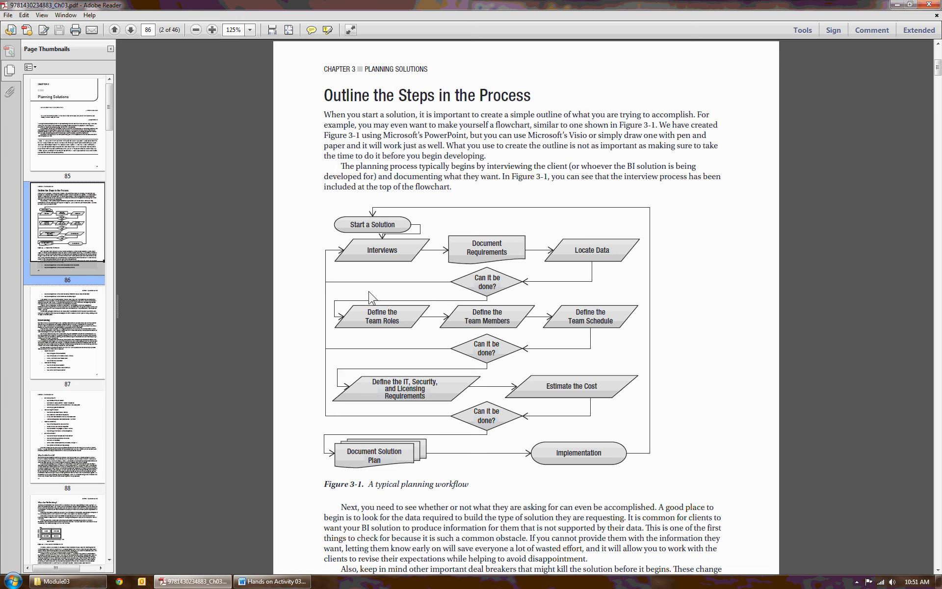
pyautogui.moveTo(432, 240)
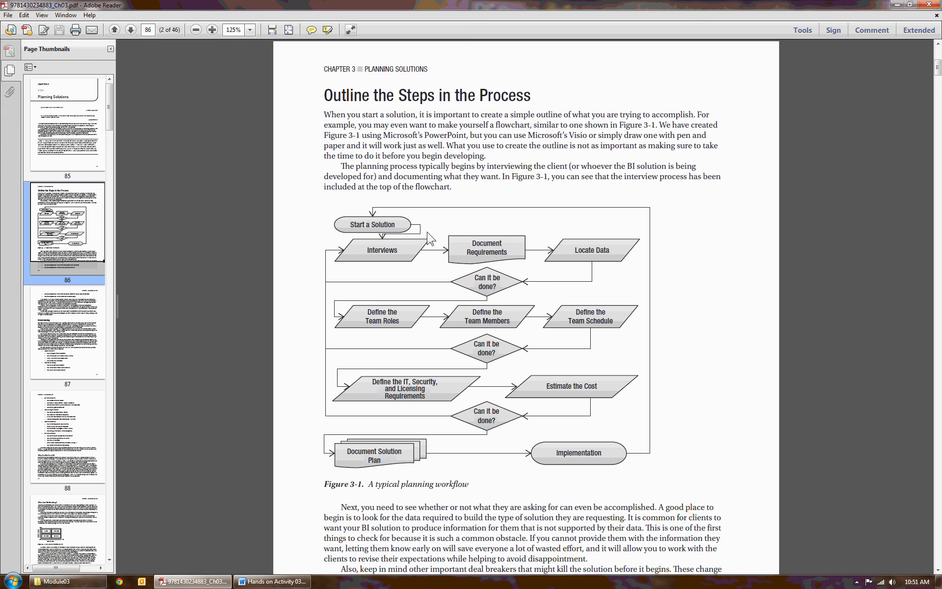
pyautogui.moveTo(466, 230)
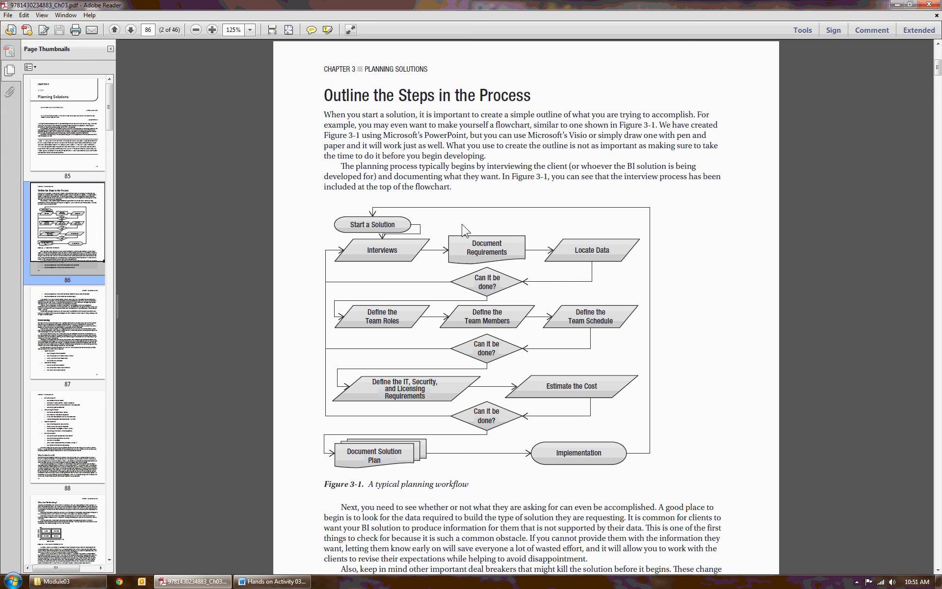
pyautogui.moveTo(389, 278)
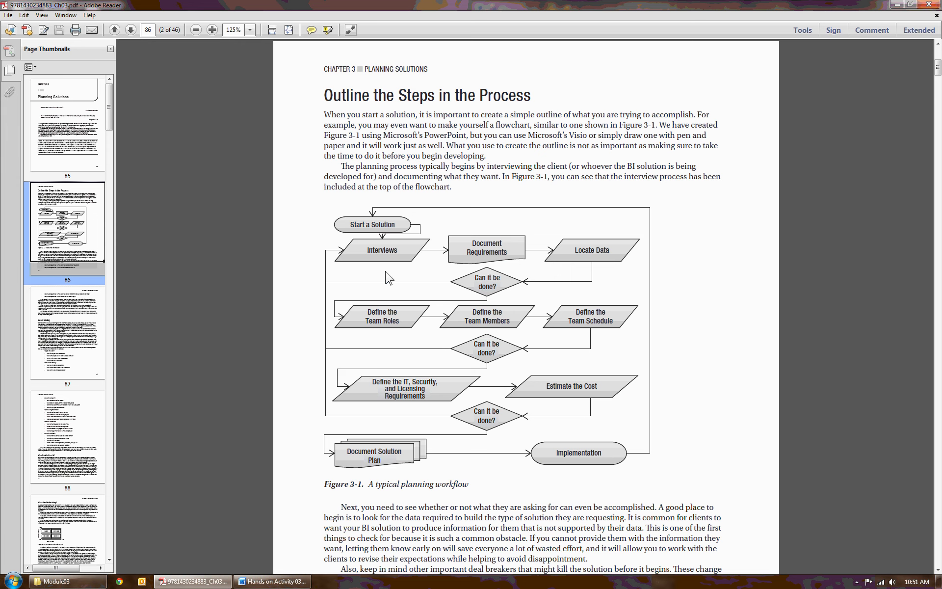
pyautogui.moveTo(259, 84)
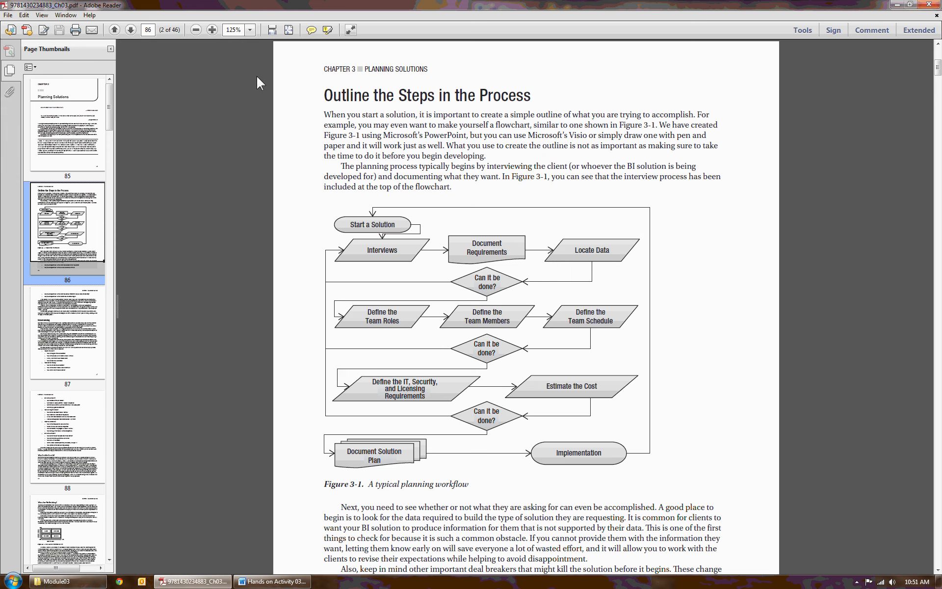
pyautogui.moveTo(379, 274)
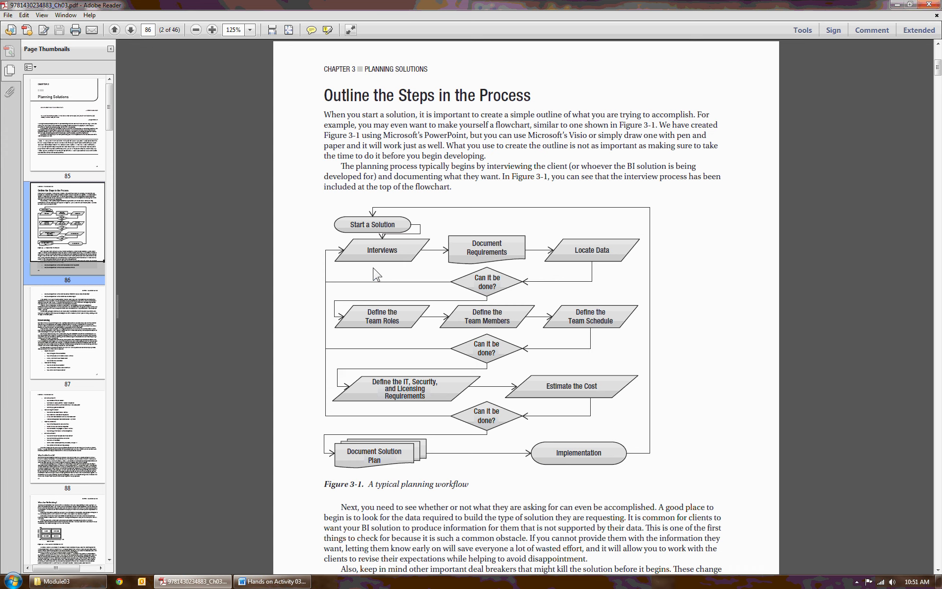
pyautogui.moveTo(442, 254)
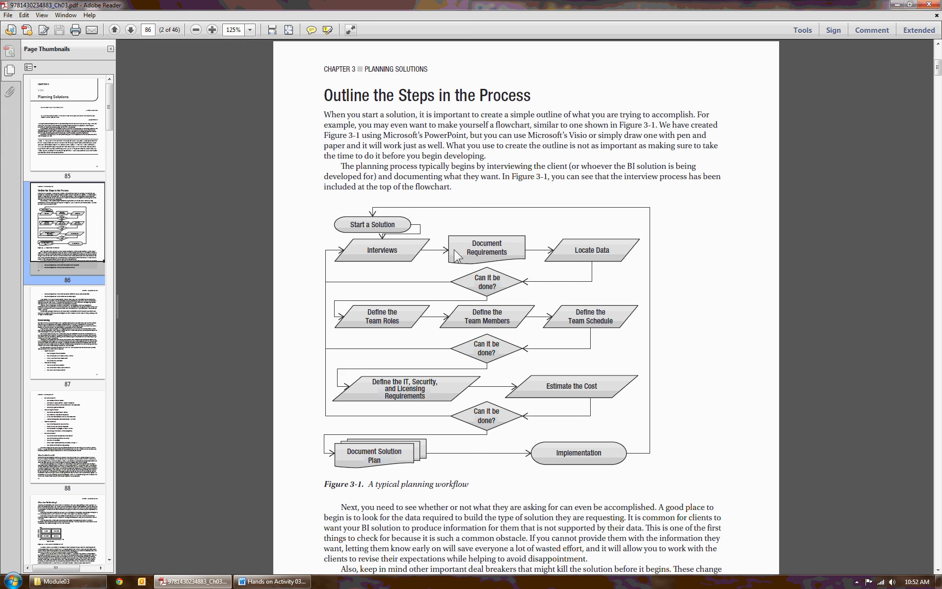
pyautogui.moveTo(465, 262)
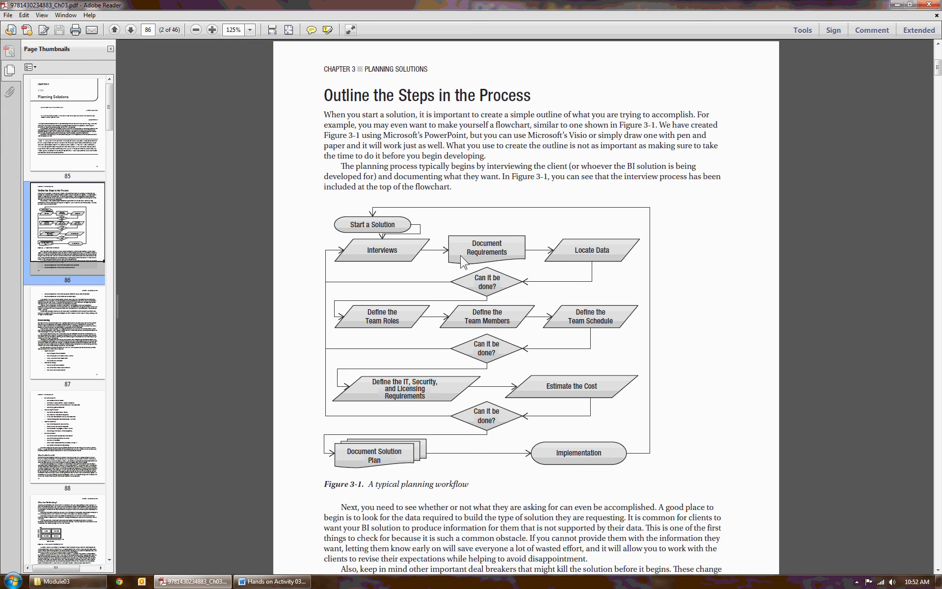
pyautogui.moveTo(581, 264)
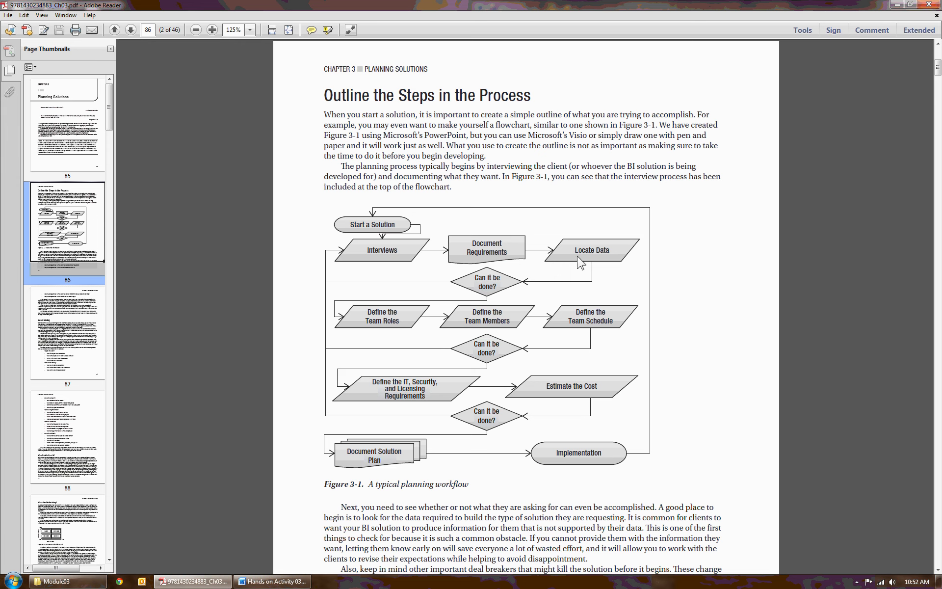
pyautogui.moveTo(572, 258)
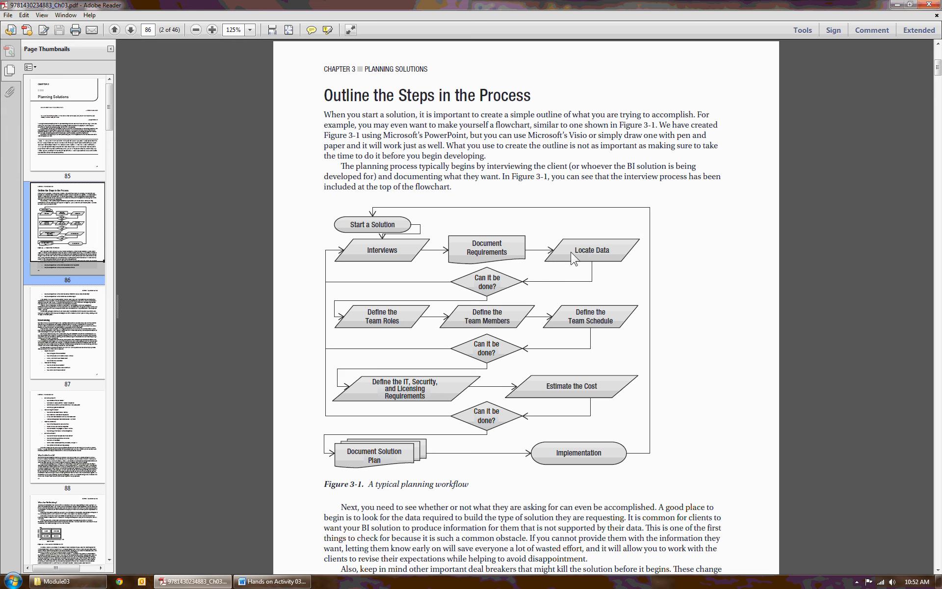
pyautogui.moveTo(495, 288)
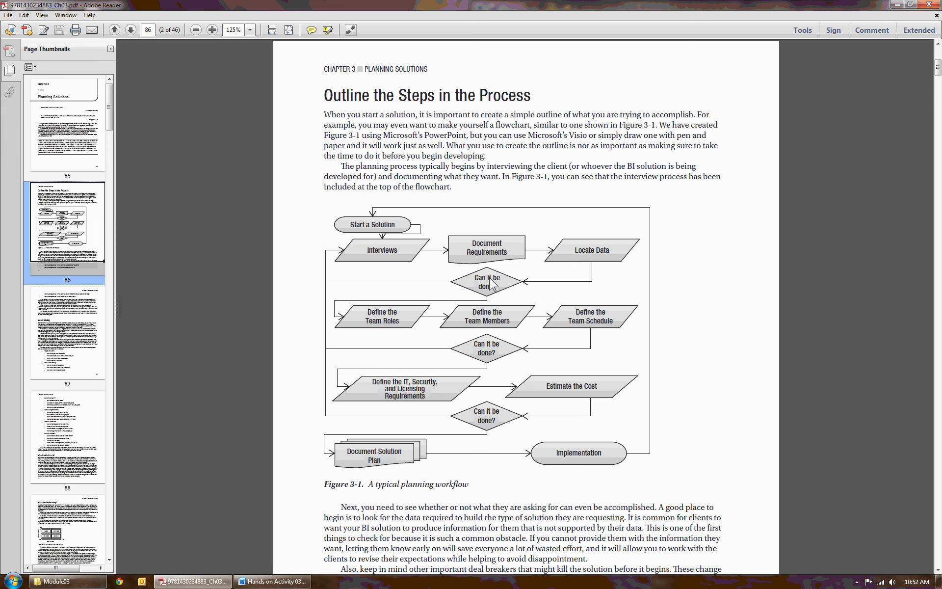
pyautogui.moveTo(507, 282)
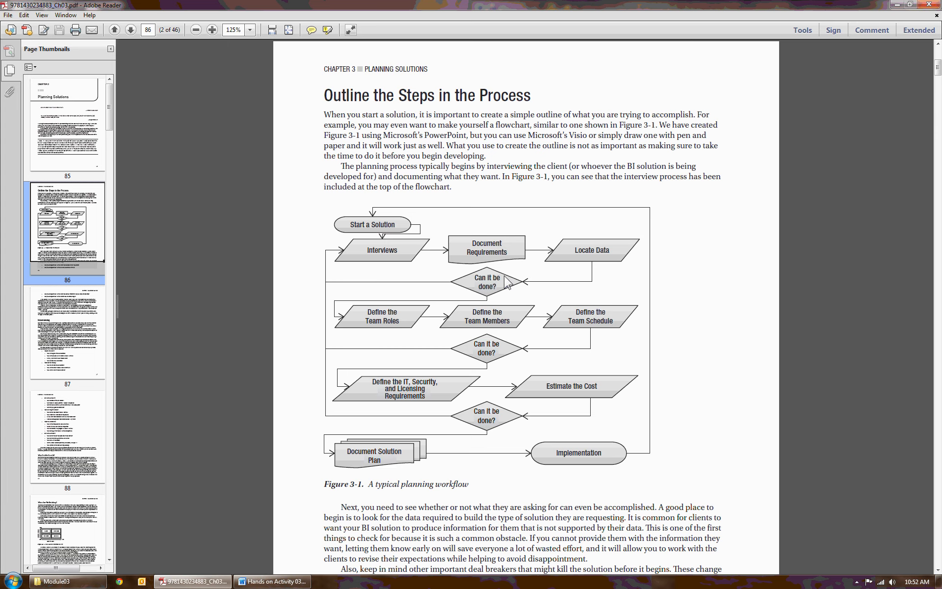
pyautogui.scroll(-3)
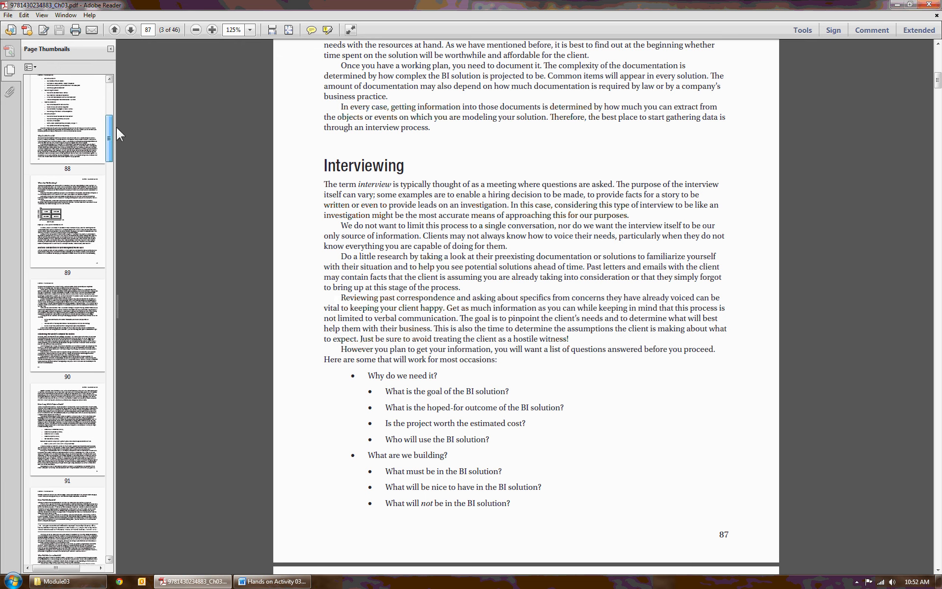
pyautogui.scroll(-3)
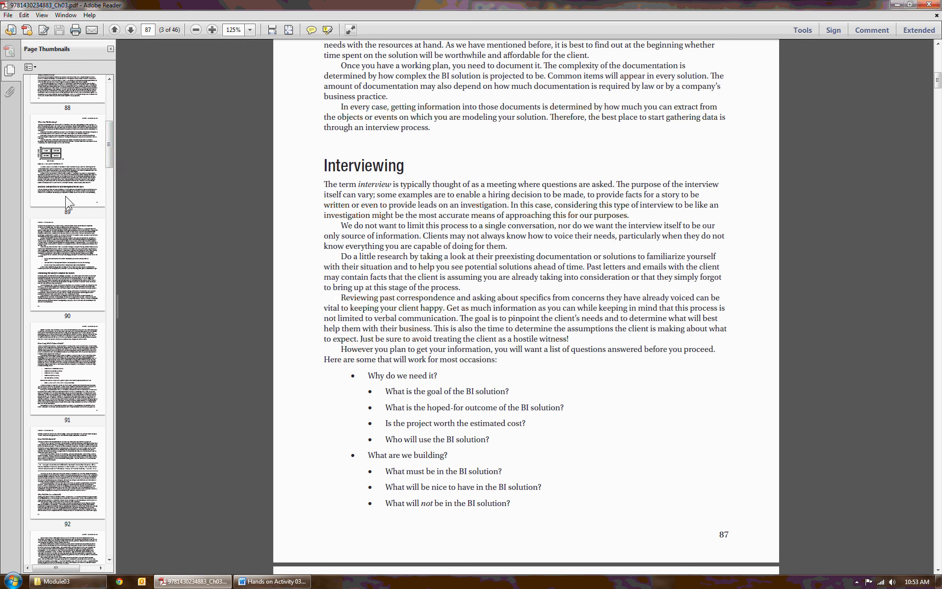
pyautogui.click(66, 162)
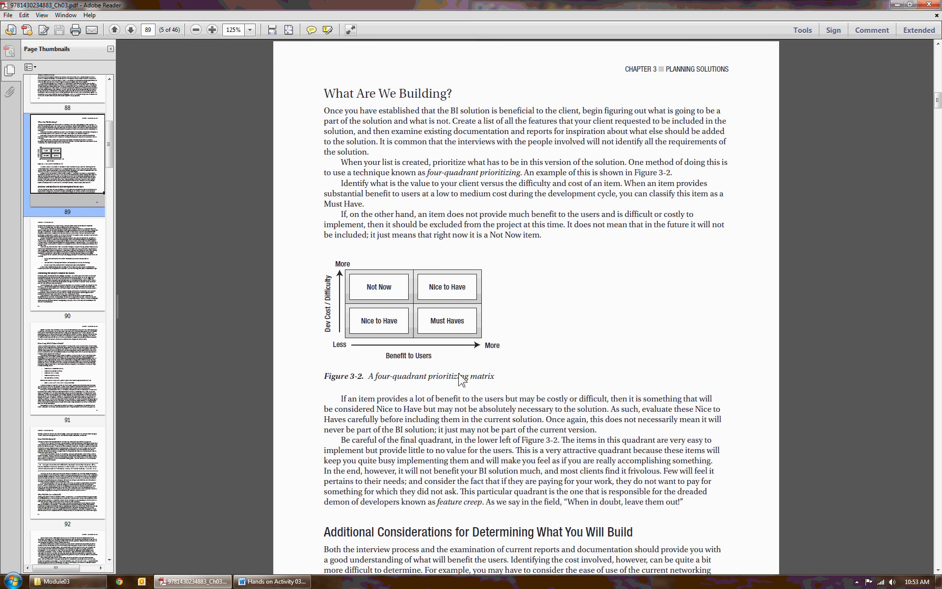
pyautogui.moveTo(343, 439)
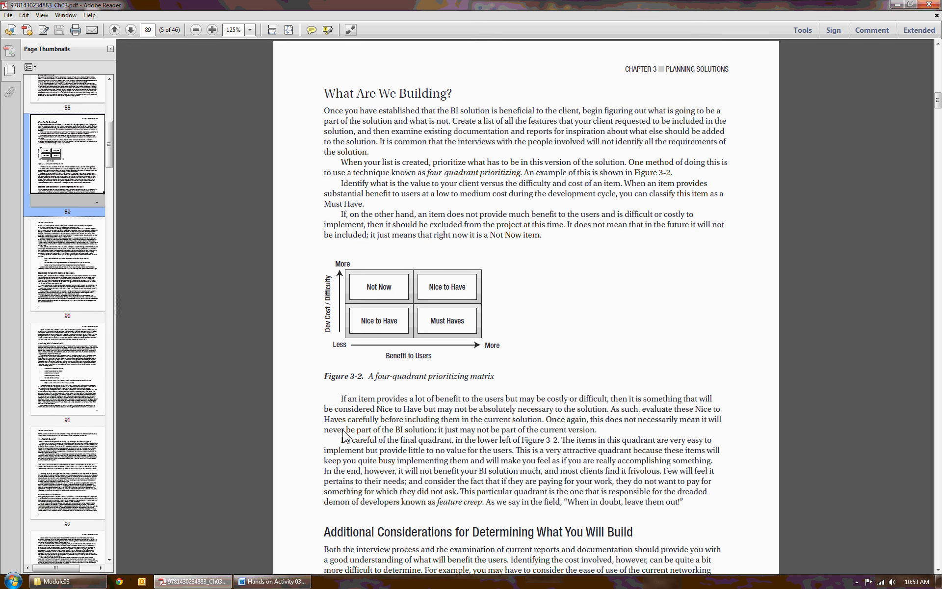
pyautogui.moveTo(312, 395)
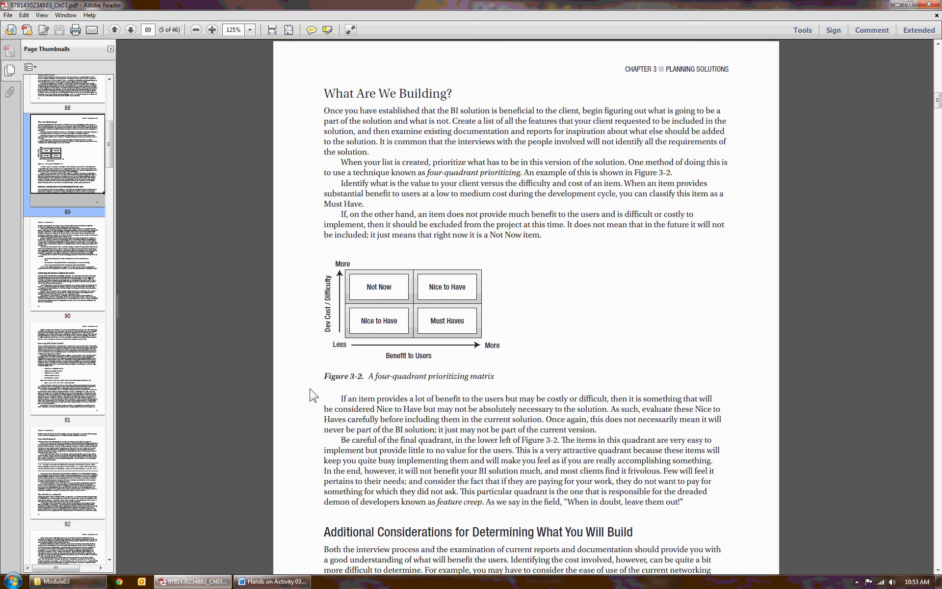
pyautogui.moveTo(262, 413)
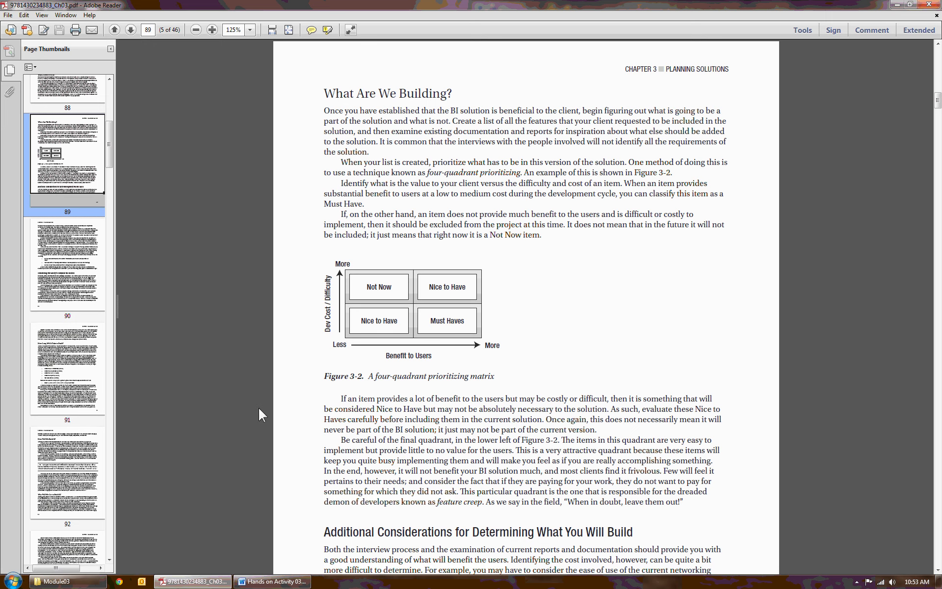
pyautogui.moveTo(412, 399)
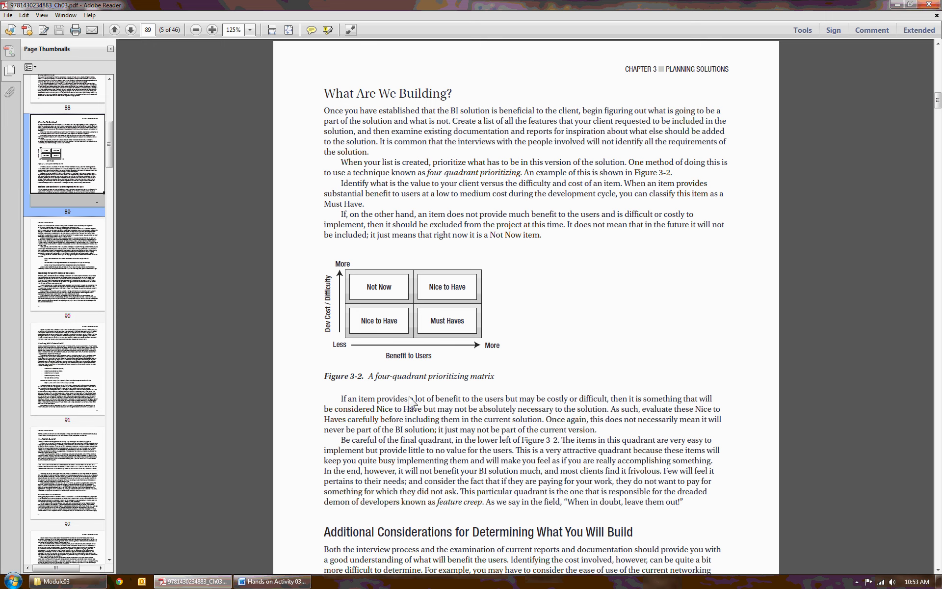
pyautogui.moveTo(325, 381)
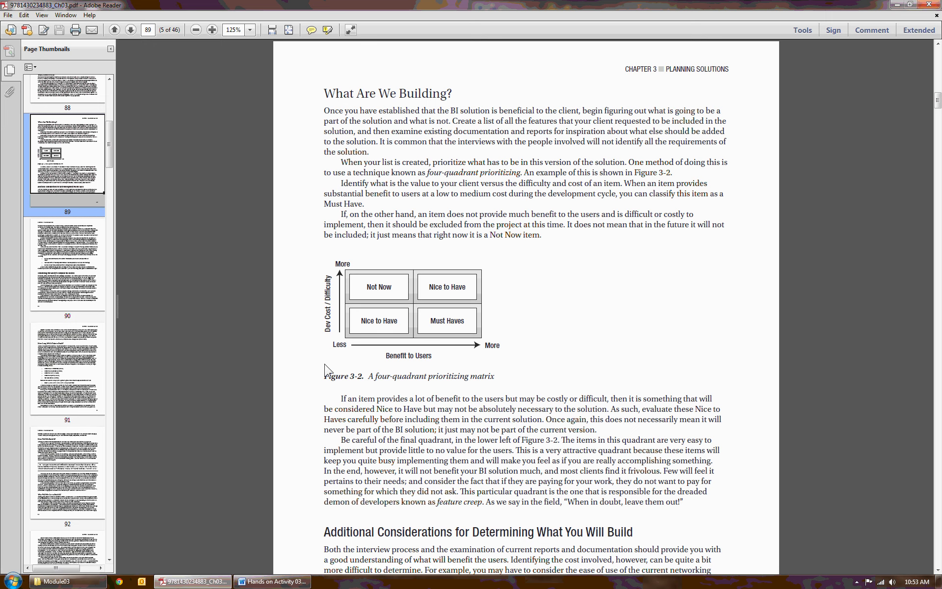
pyautogui.moveTo(355, 437)
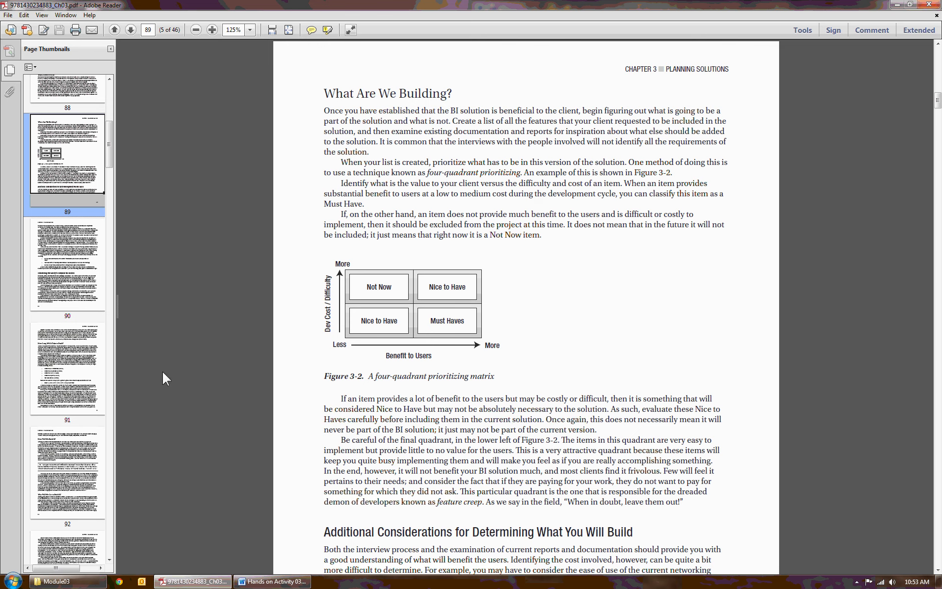
pyautogui.moveTo(400, 415)
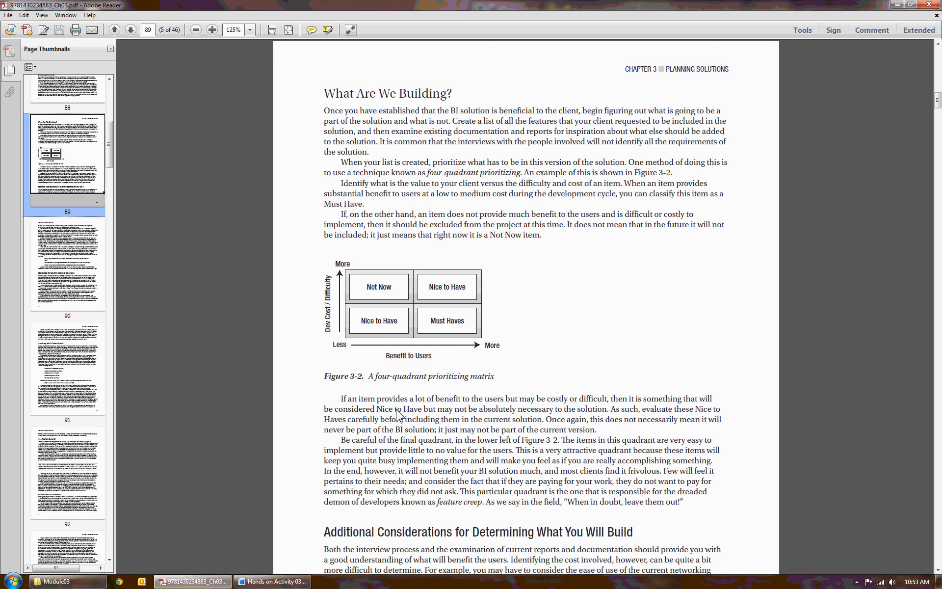
pyautogui.moveTo(414, 390)
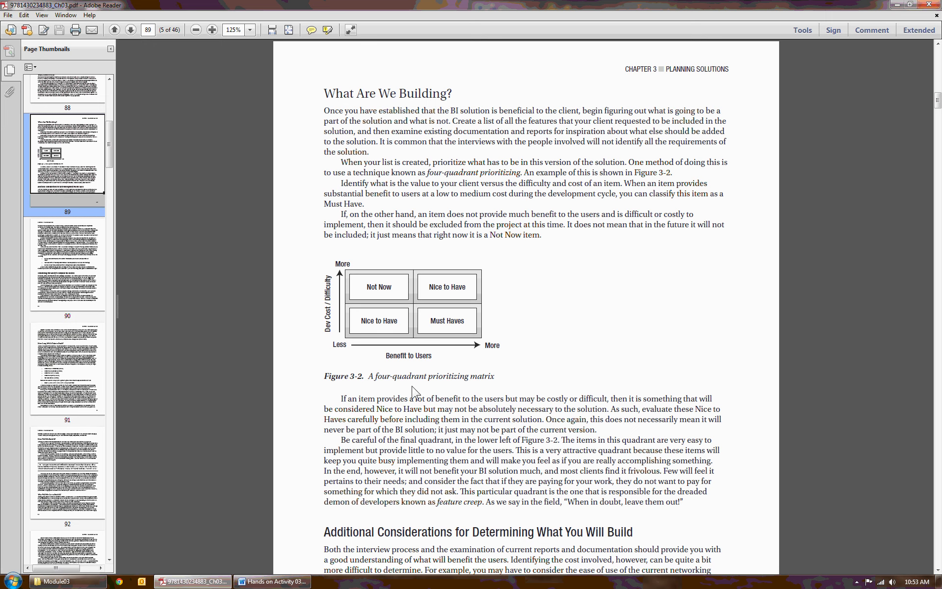
pyautogui.moveTo(343, 390)
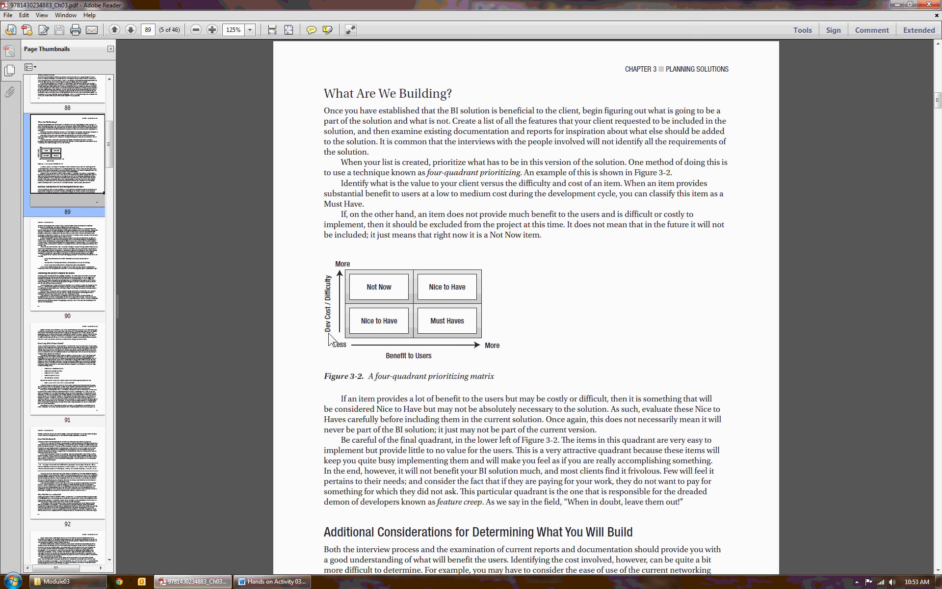
pyautogui.moveTo(322, 357)
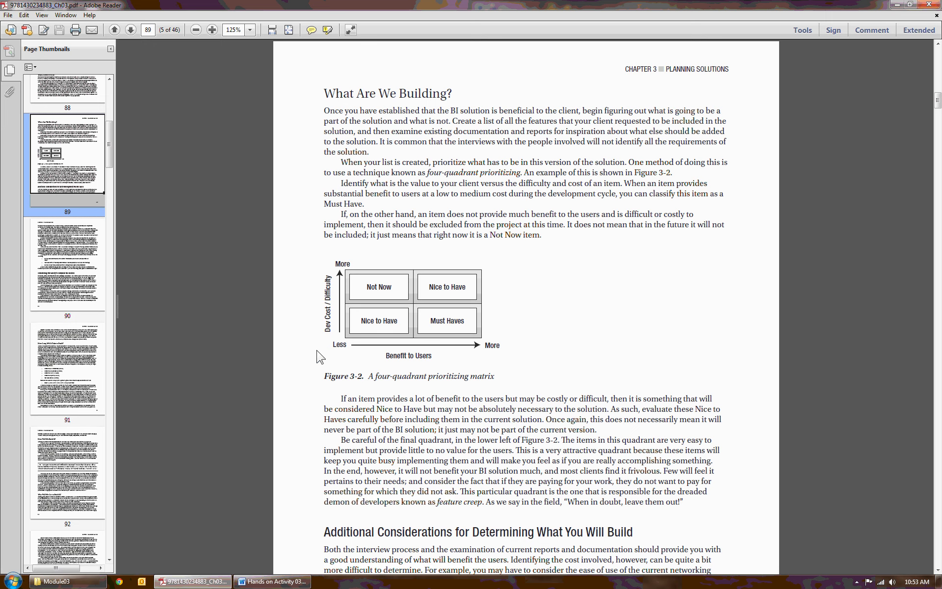
pyautogui.moveTo(366, 318)
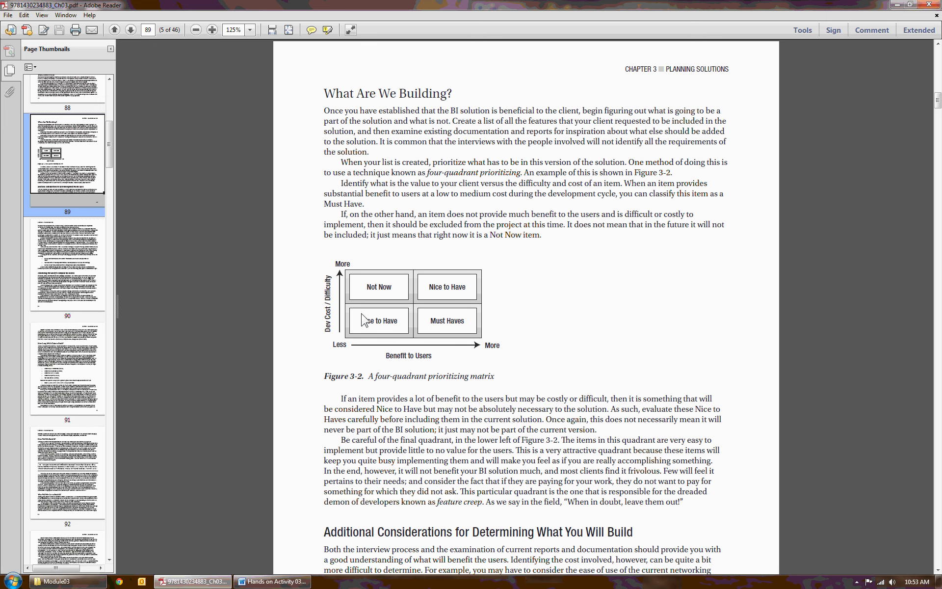
pyautogui.moveTo(493, 324)
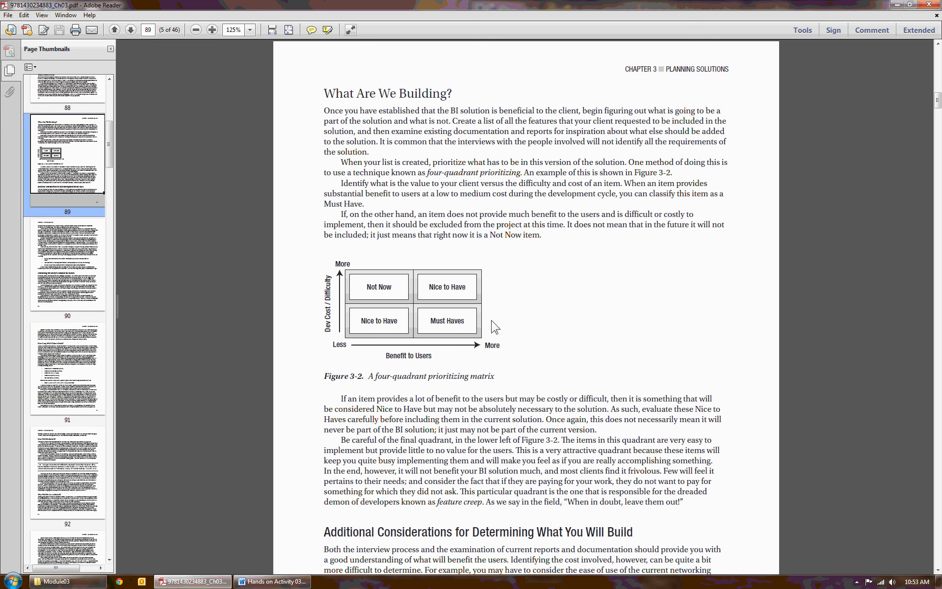
pyautogui.moveTo(424, 333)
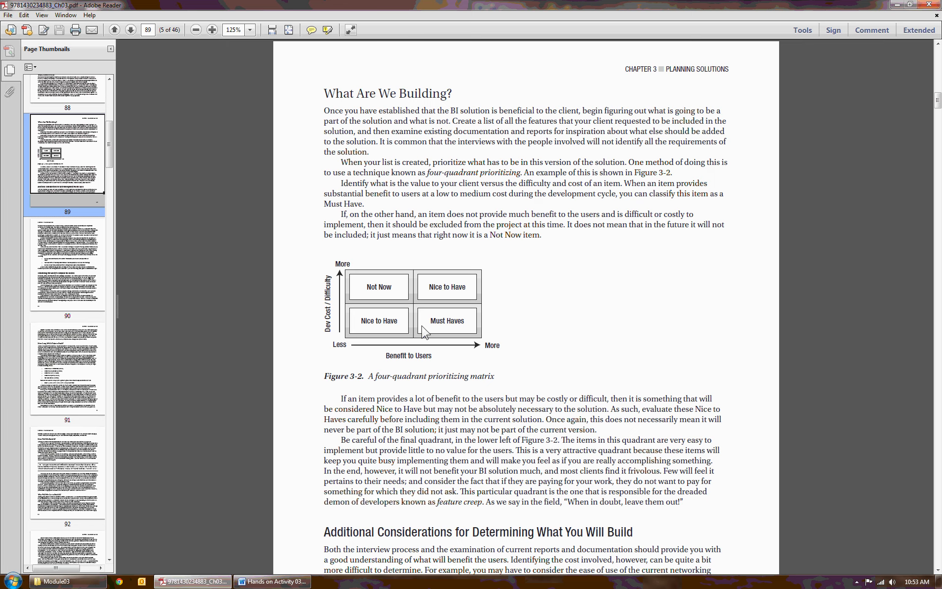
pyautogui.scroll(-3)
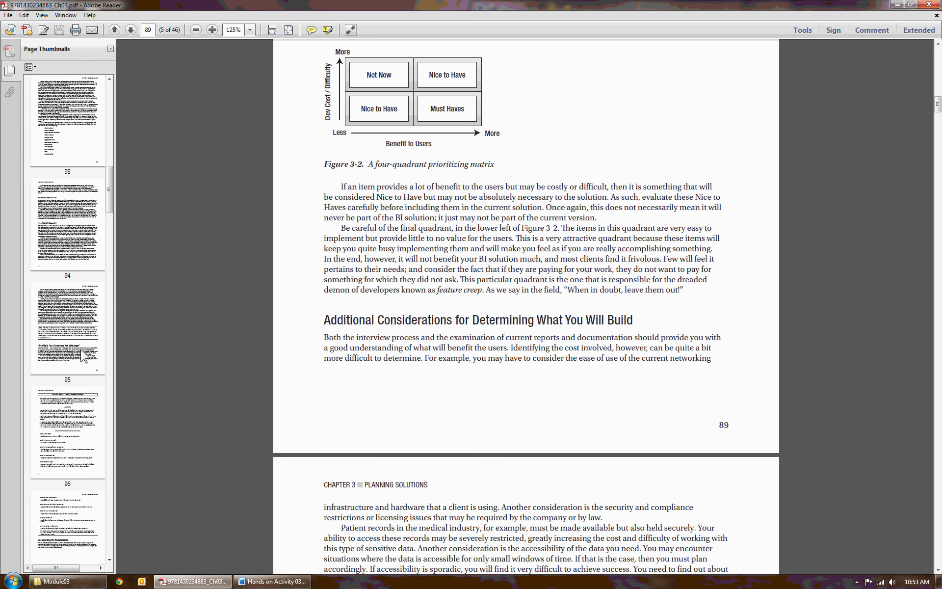
# Scroll down to page 96 where Exercise 3-1, The Planning Phase, begins.
pyautogui.scroll(-3)
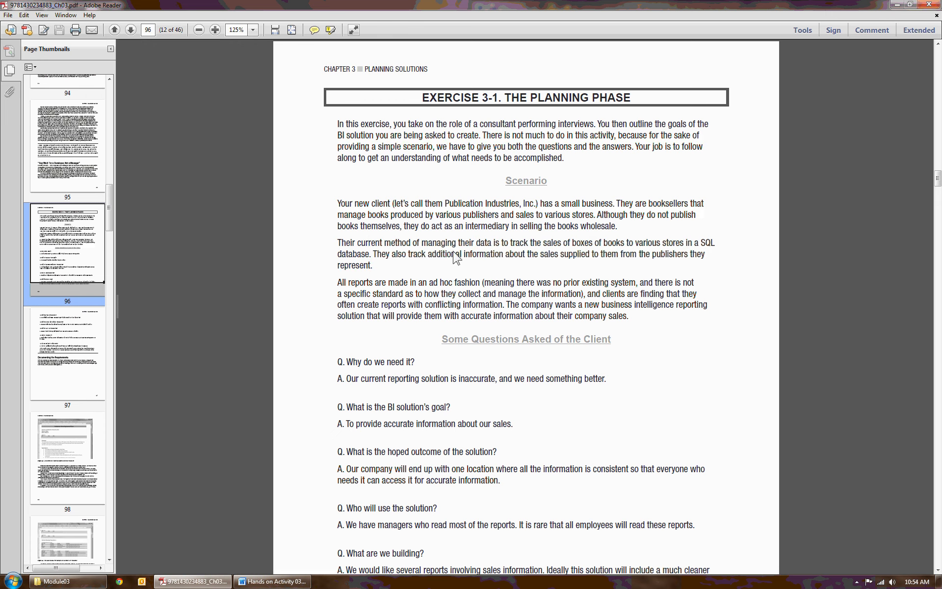
# Select 'Publication Industries' in the scenario, then scroll to show all the client questions.
pyautogui.moveTo(444, 203); pyautogui.dragTo(521, 204)
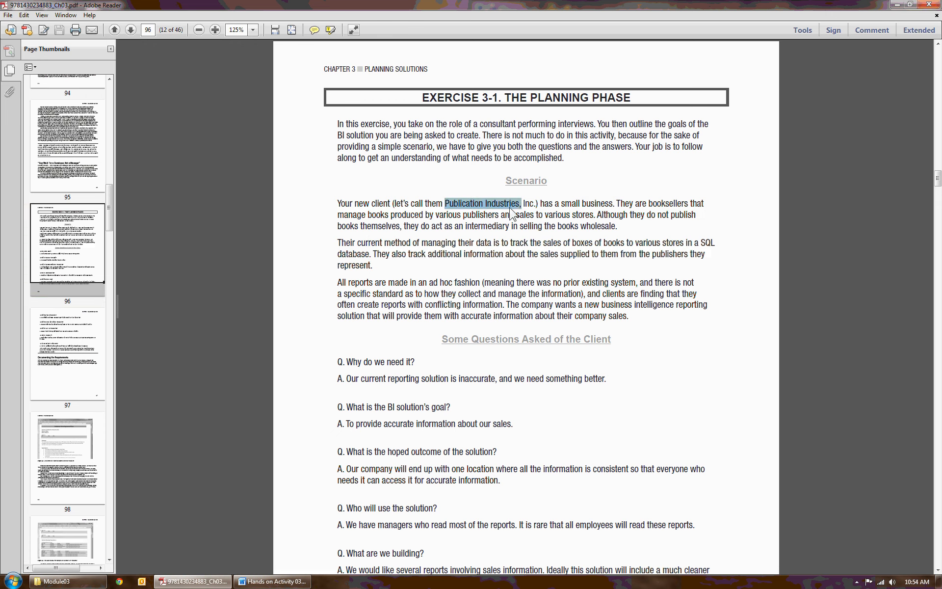
pyautogui.moveTo(482, 293)
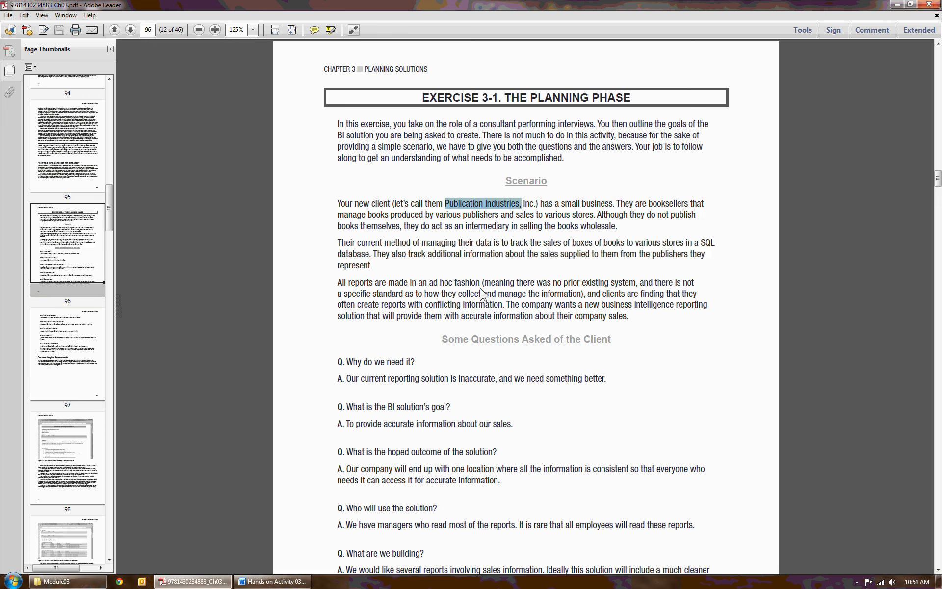
pyautogui.moveTo(454, 292)
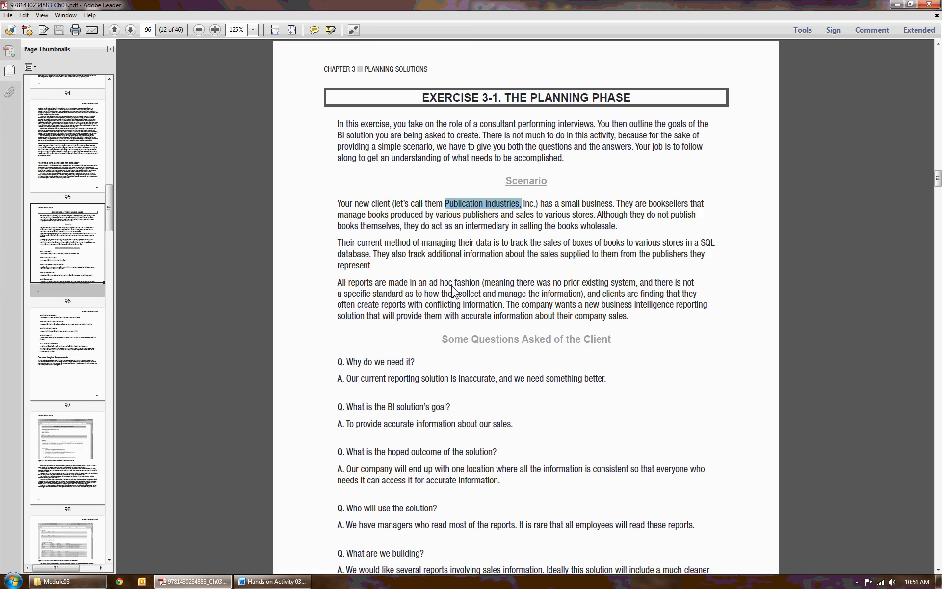
pyautogui.moveTo(430, 298)
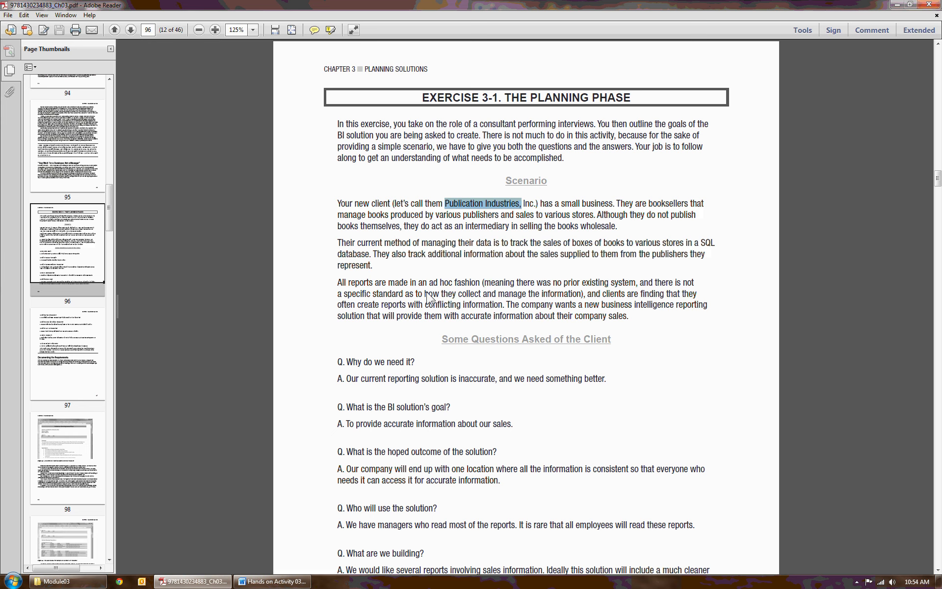
pyautogui.moveTo(365, 156)
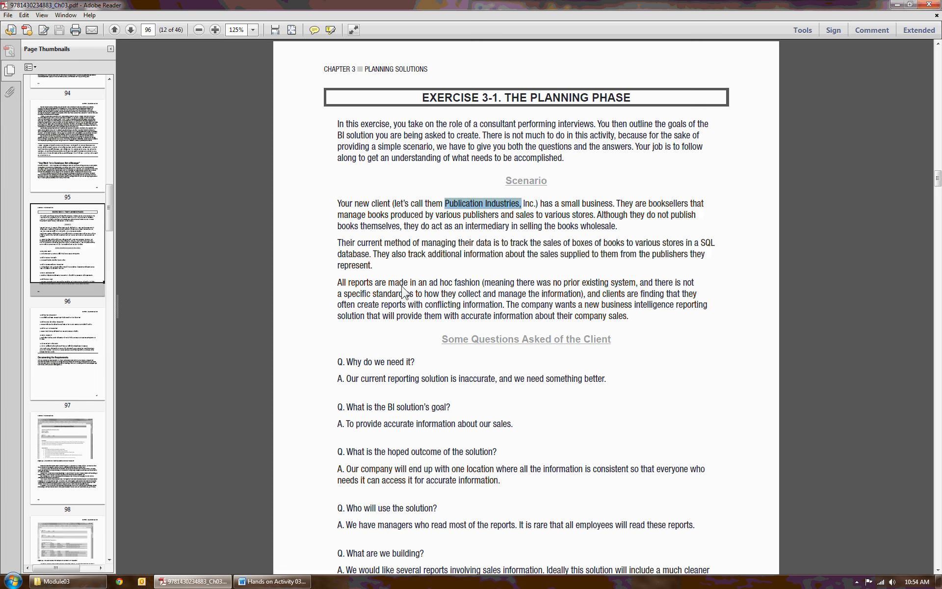
pyautogui.scroll(-3)
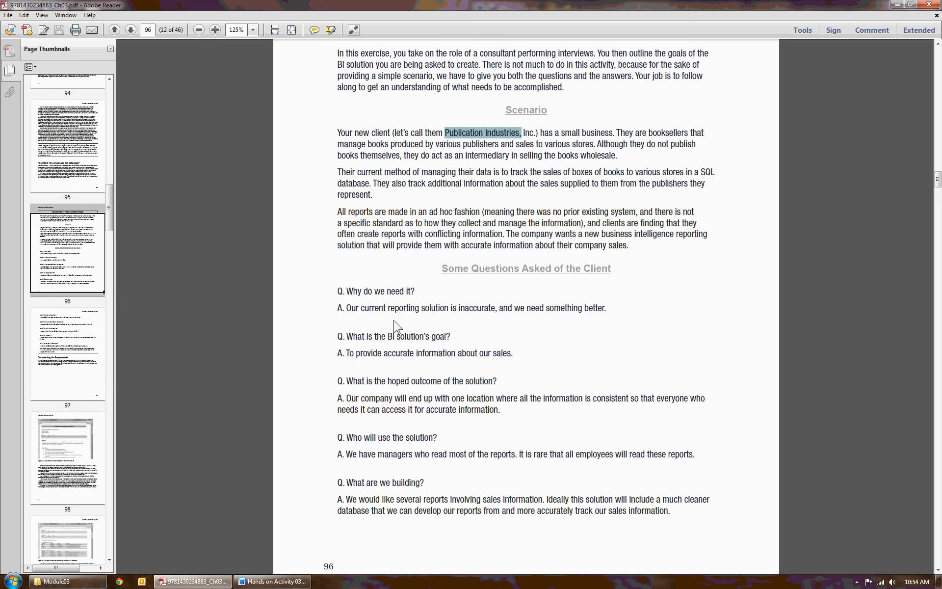
pyautogui.moveTo(325, 349)
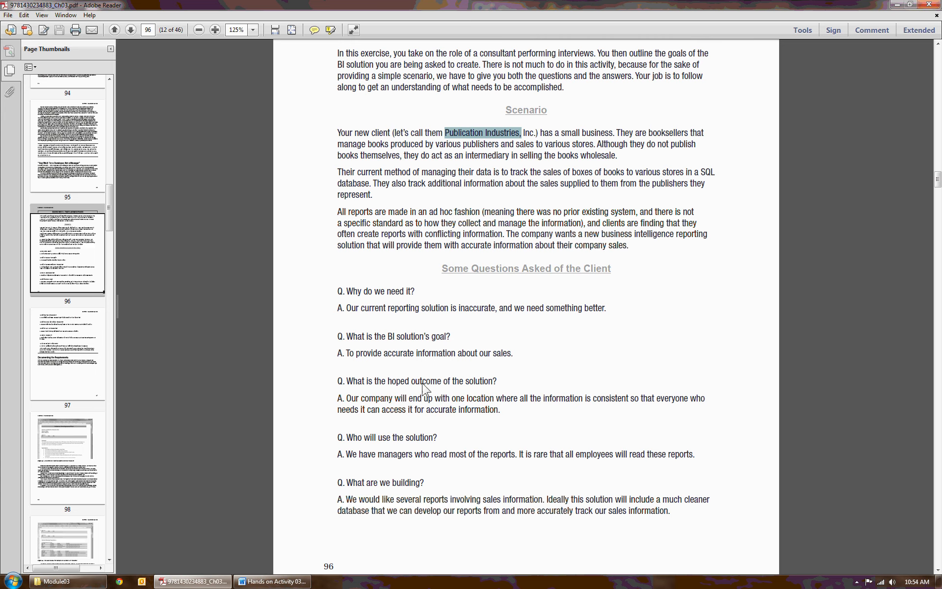
pyautogui.scroll(-3)
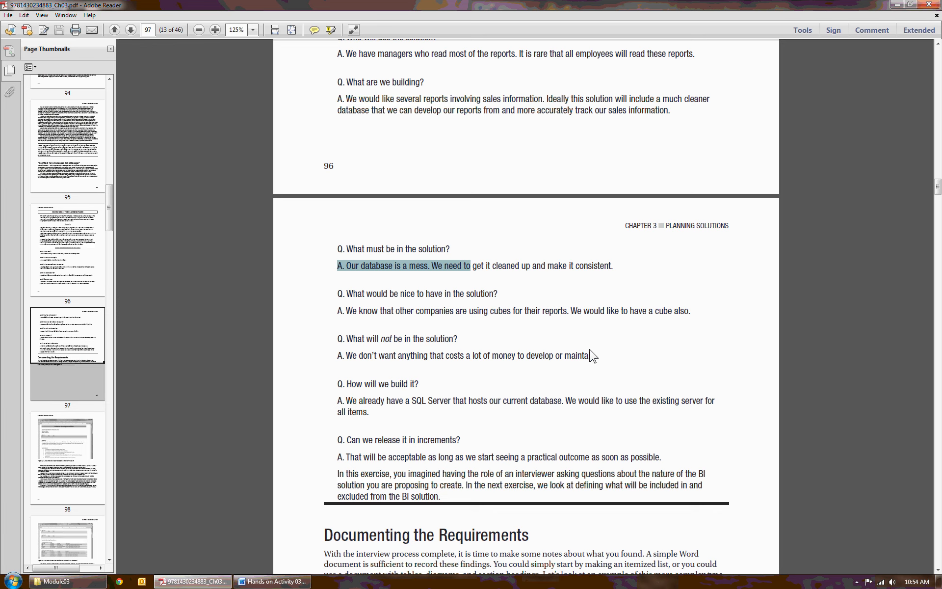
pyautogui.moveTo(5, 467)
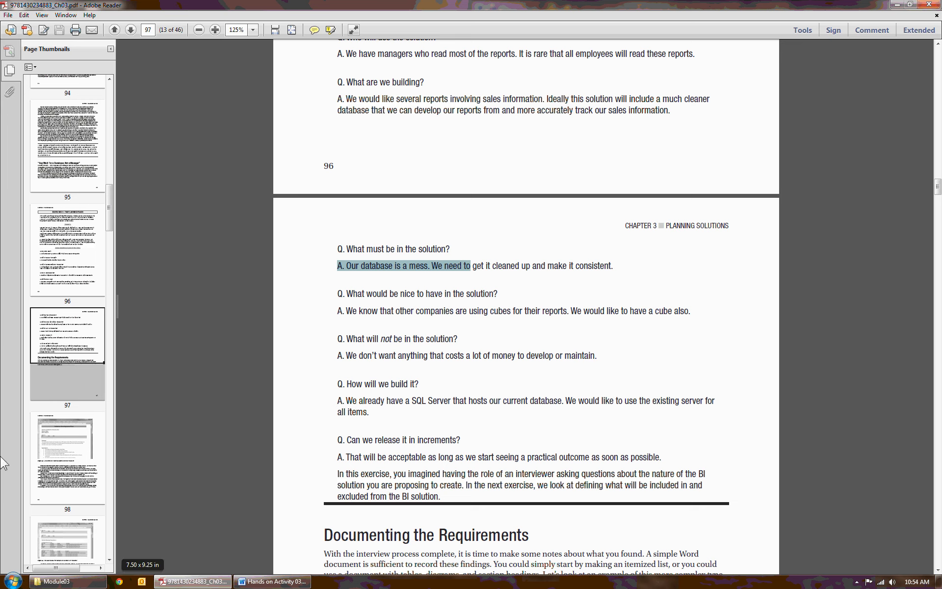
pyautogui.moveTo(424, 498)
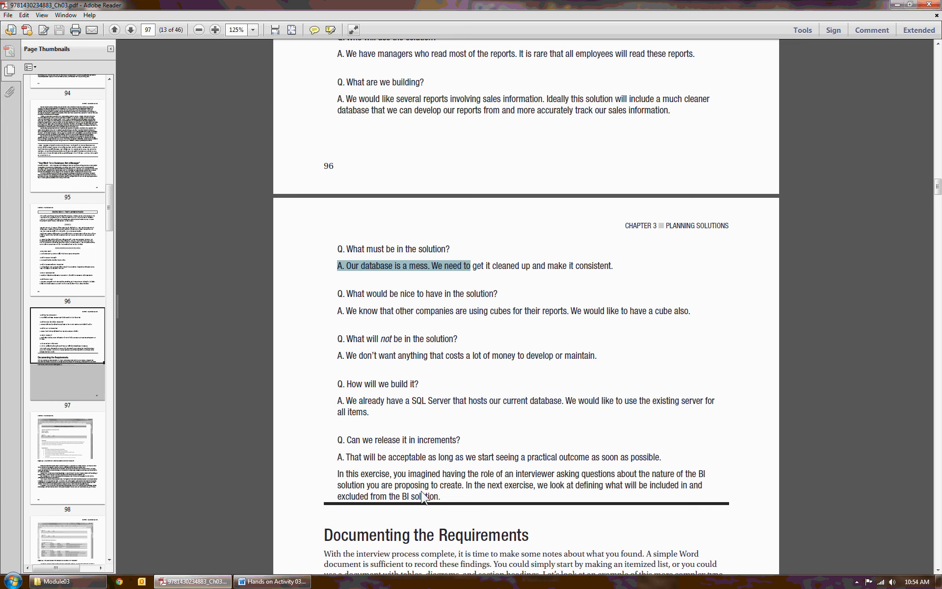
pyautogui.moveTo(473, 507)
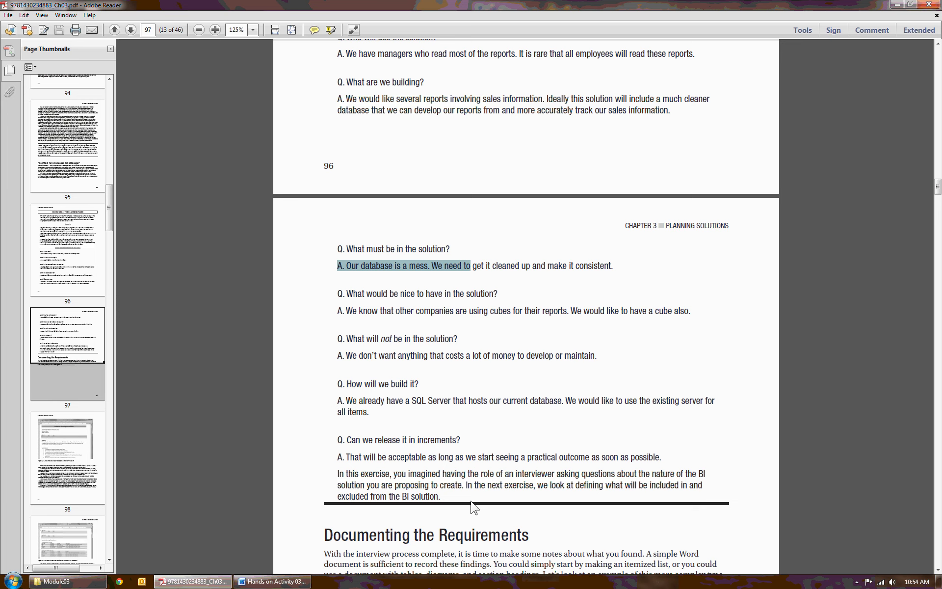
pyautogui.moveTo(391, 507)
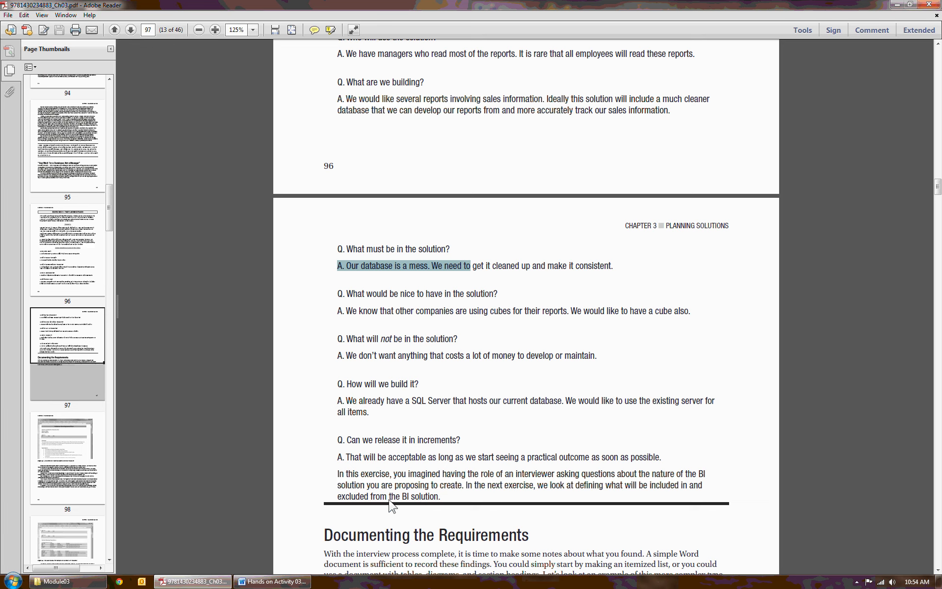
pyautogui.moveTo(763, 472)
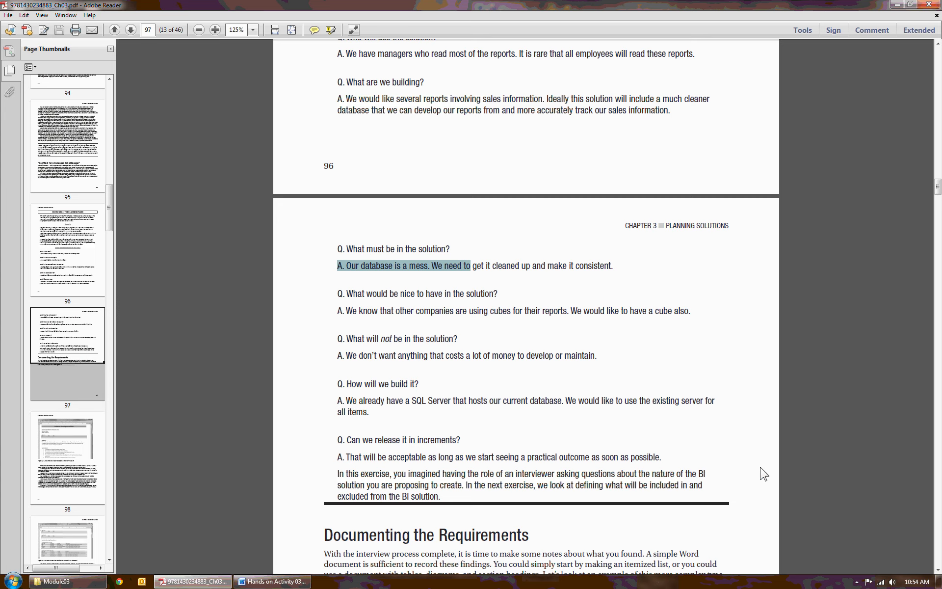
# Scroll back up to page 96's list of client questions.
pyautogui.scroll(3)
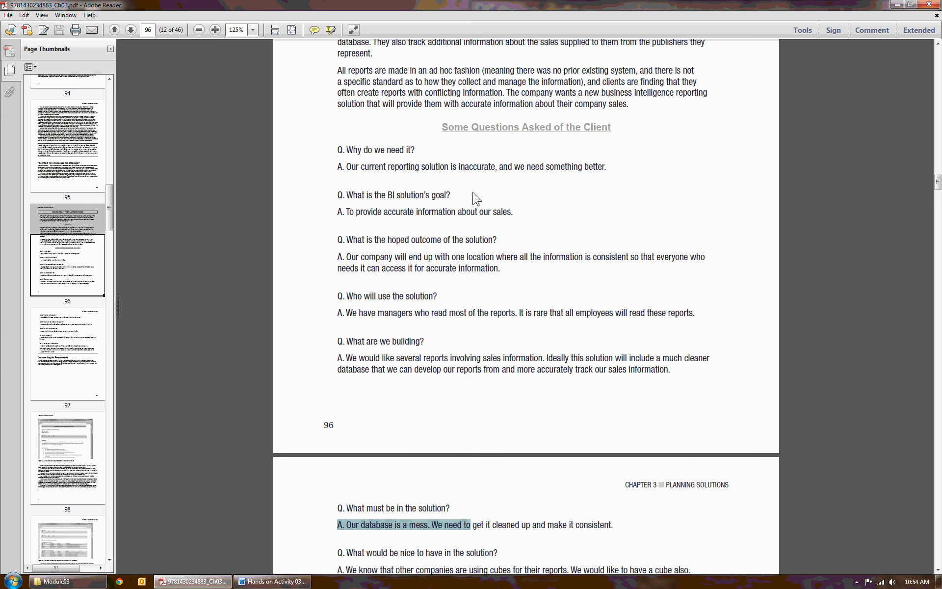